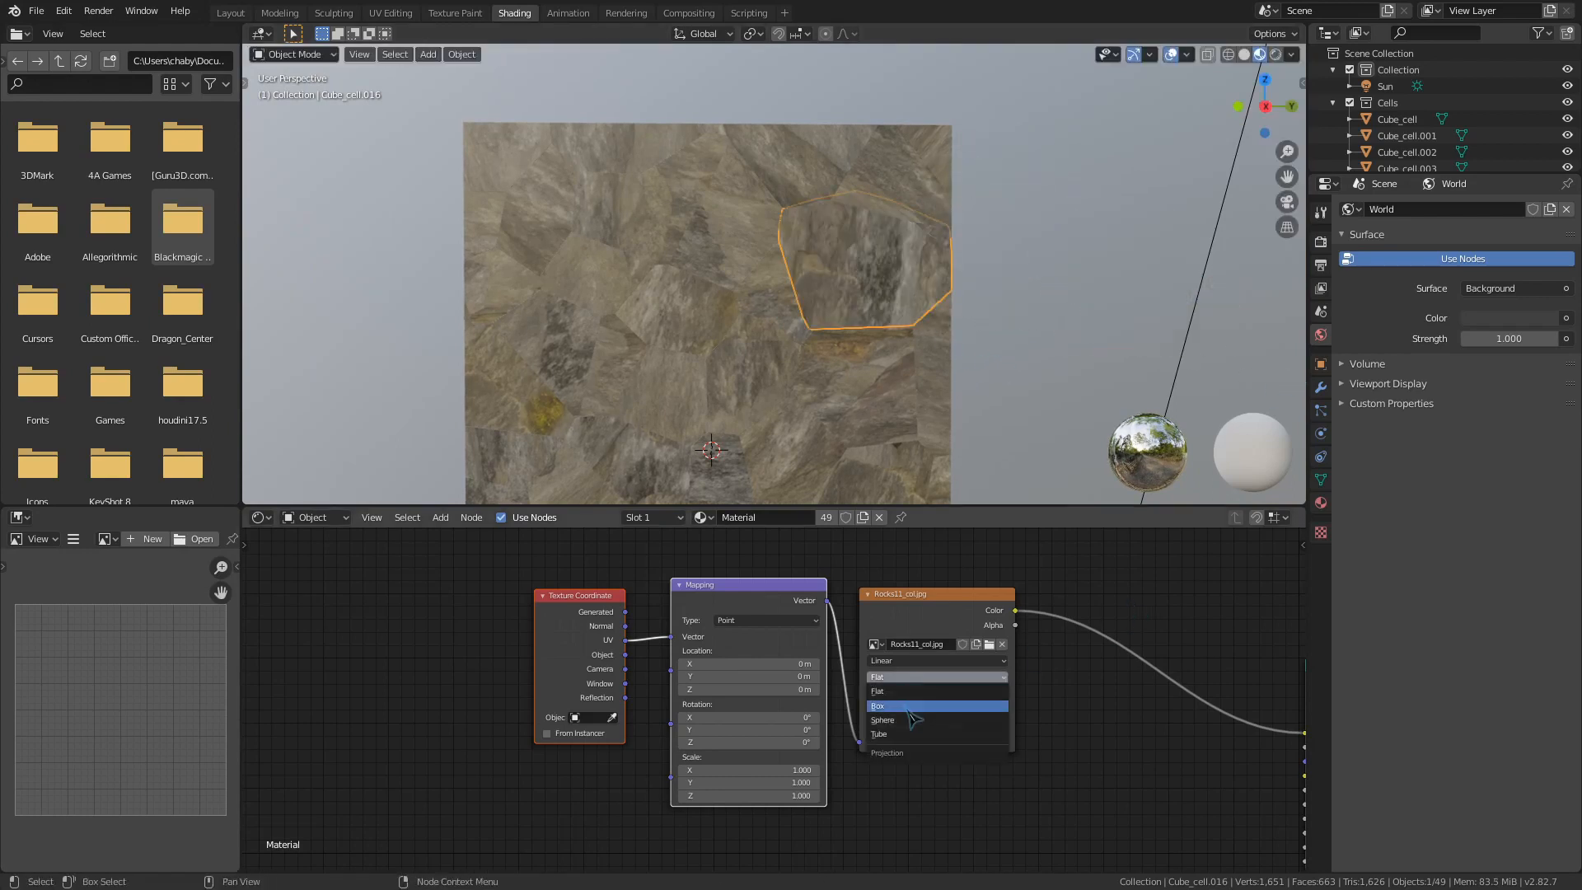
Step: Switch the rock Image Texture node from Flat to Box projection and return to the layout view
left_click(875, 705)
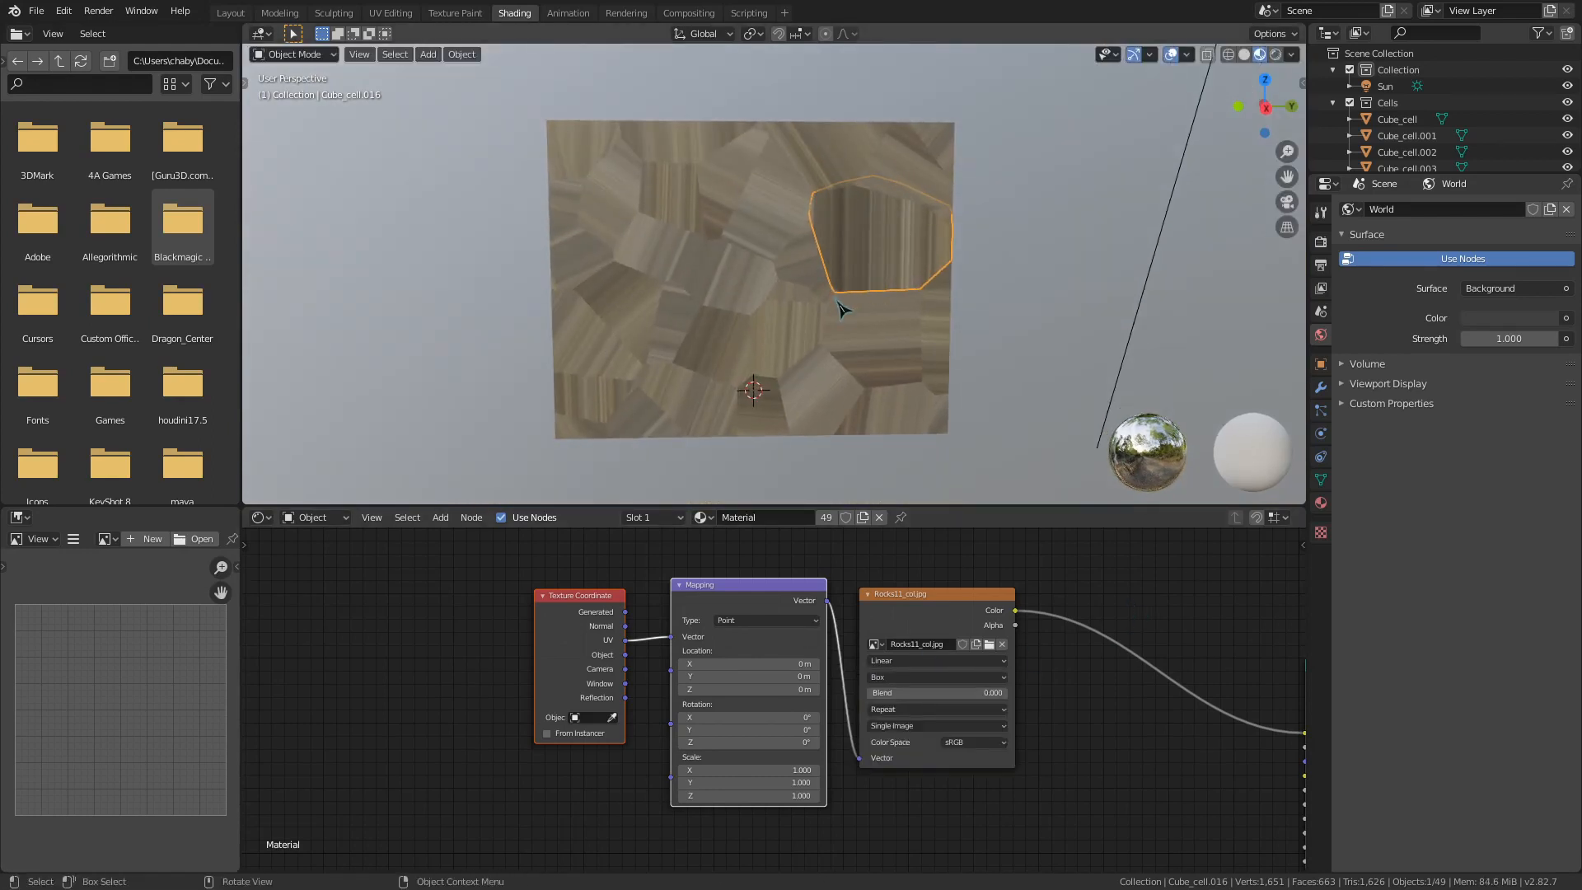
left_click(229, 11)
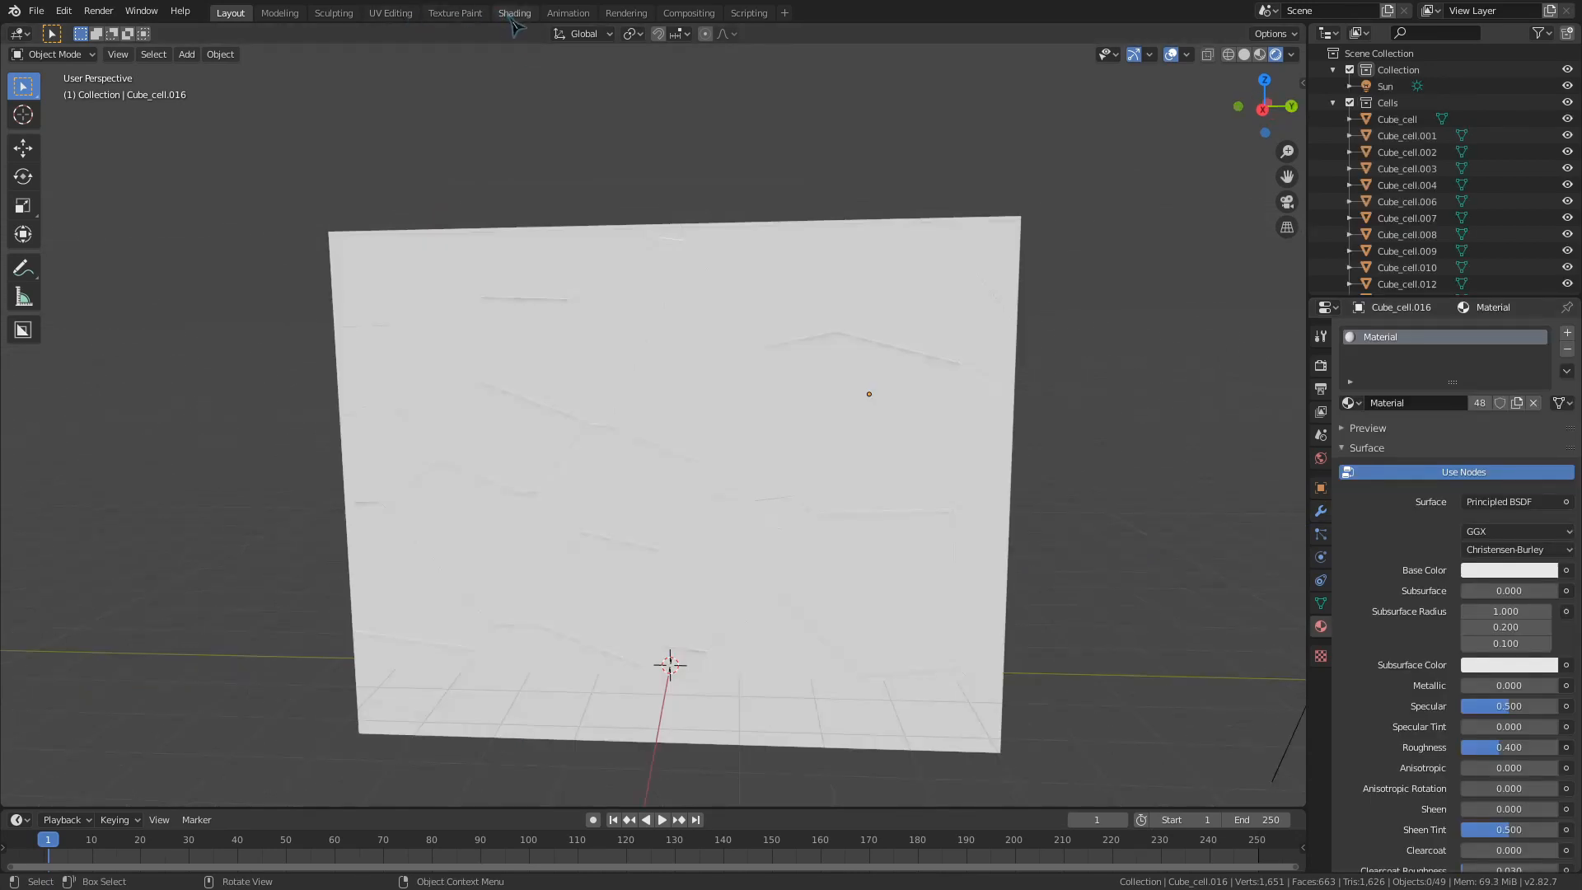
Step: View the rock material node tree in the Shading workspace, then return to the wall view
left_click(514, 12)
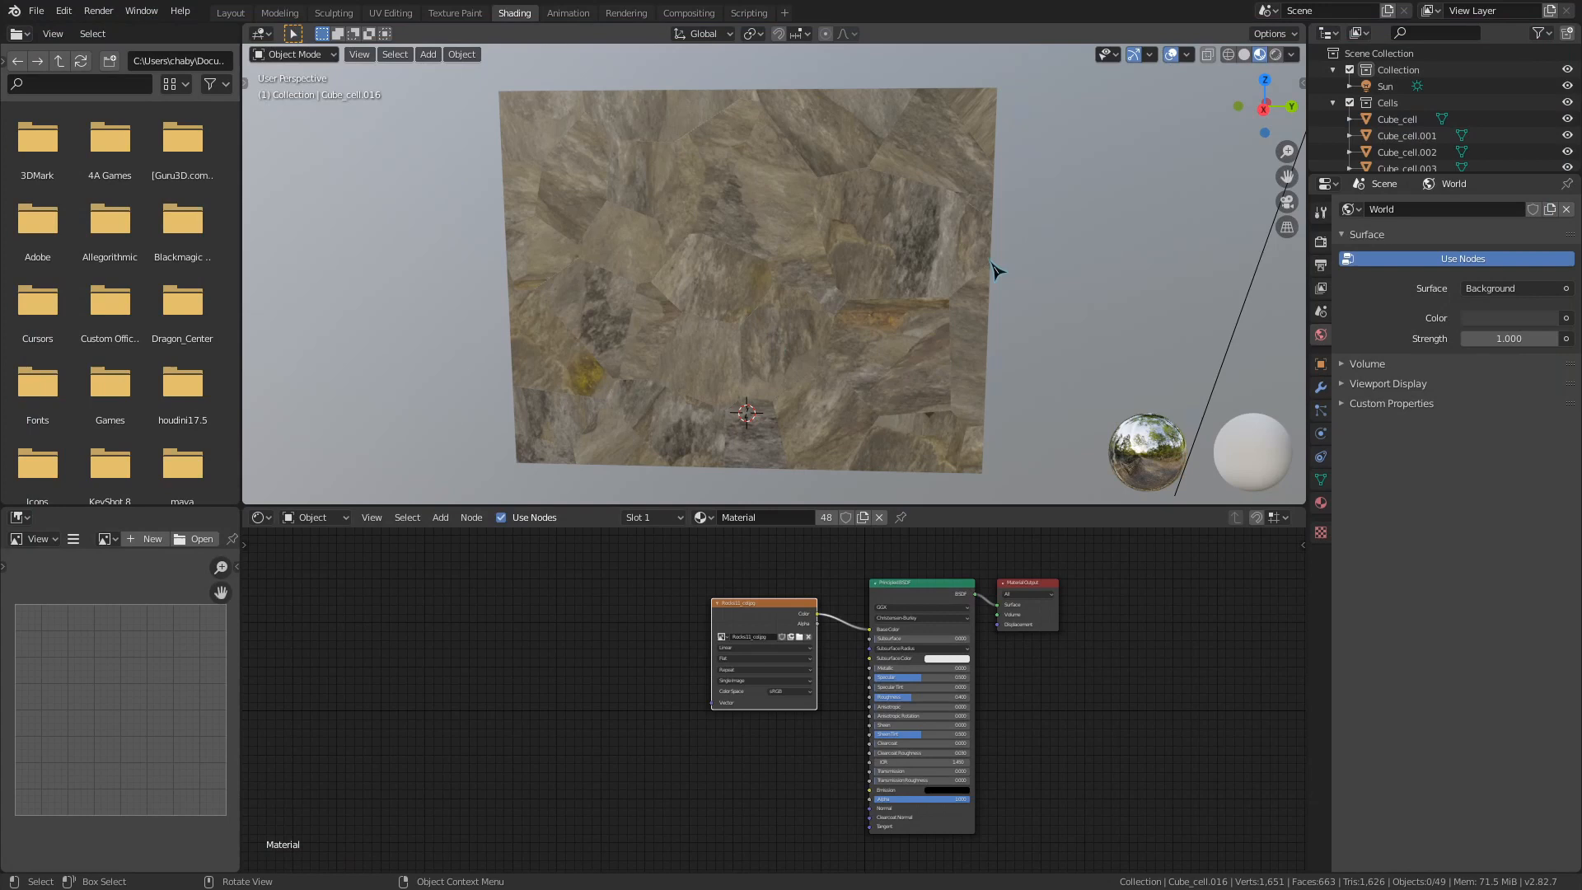
left_click(230, 12)
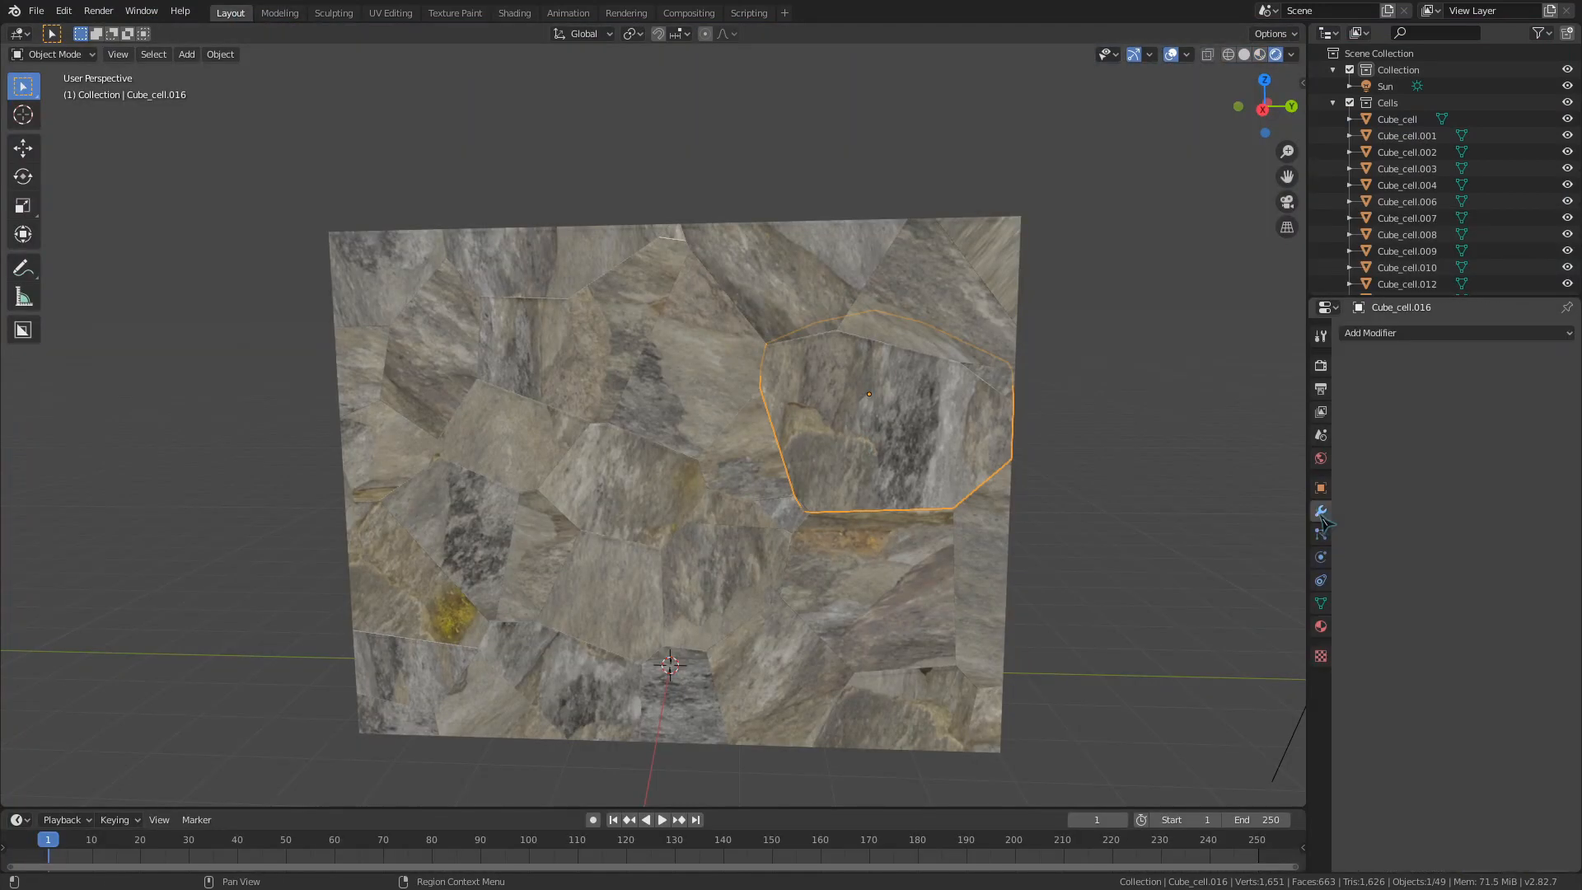
Step: Add a UV Project modifier to the selected wall piece and start setting its projector count
left_click(1453, 332)
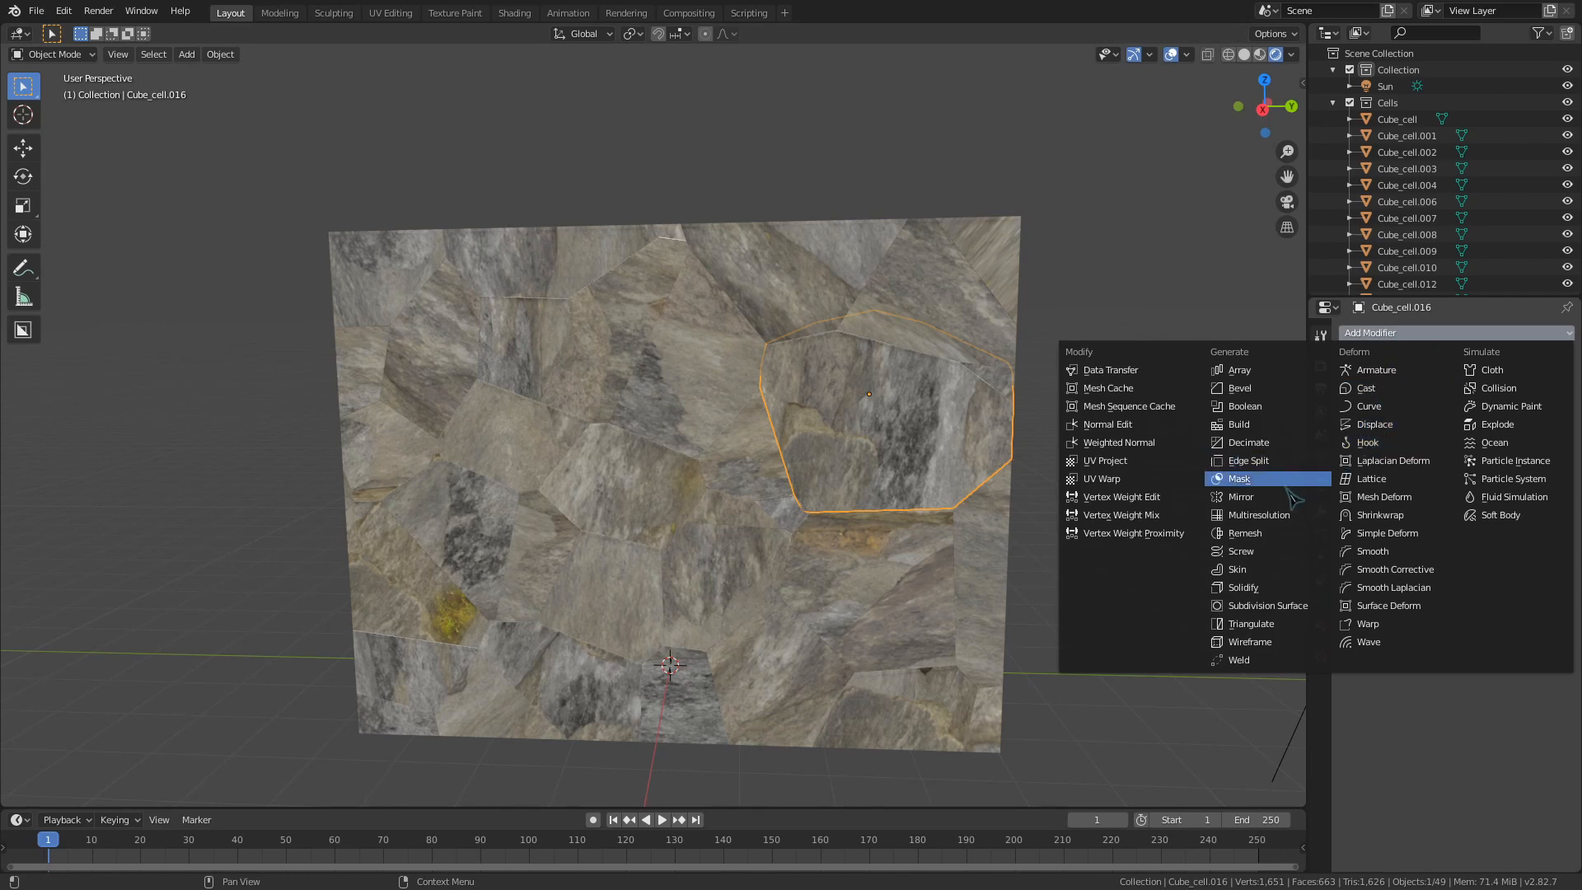
mouse_move(1102, 460)
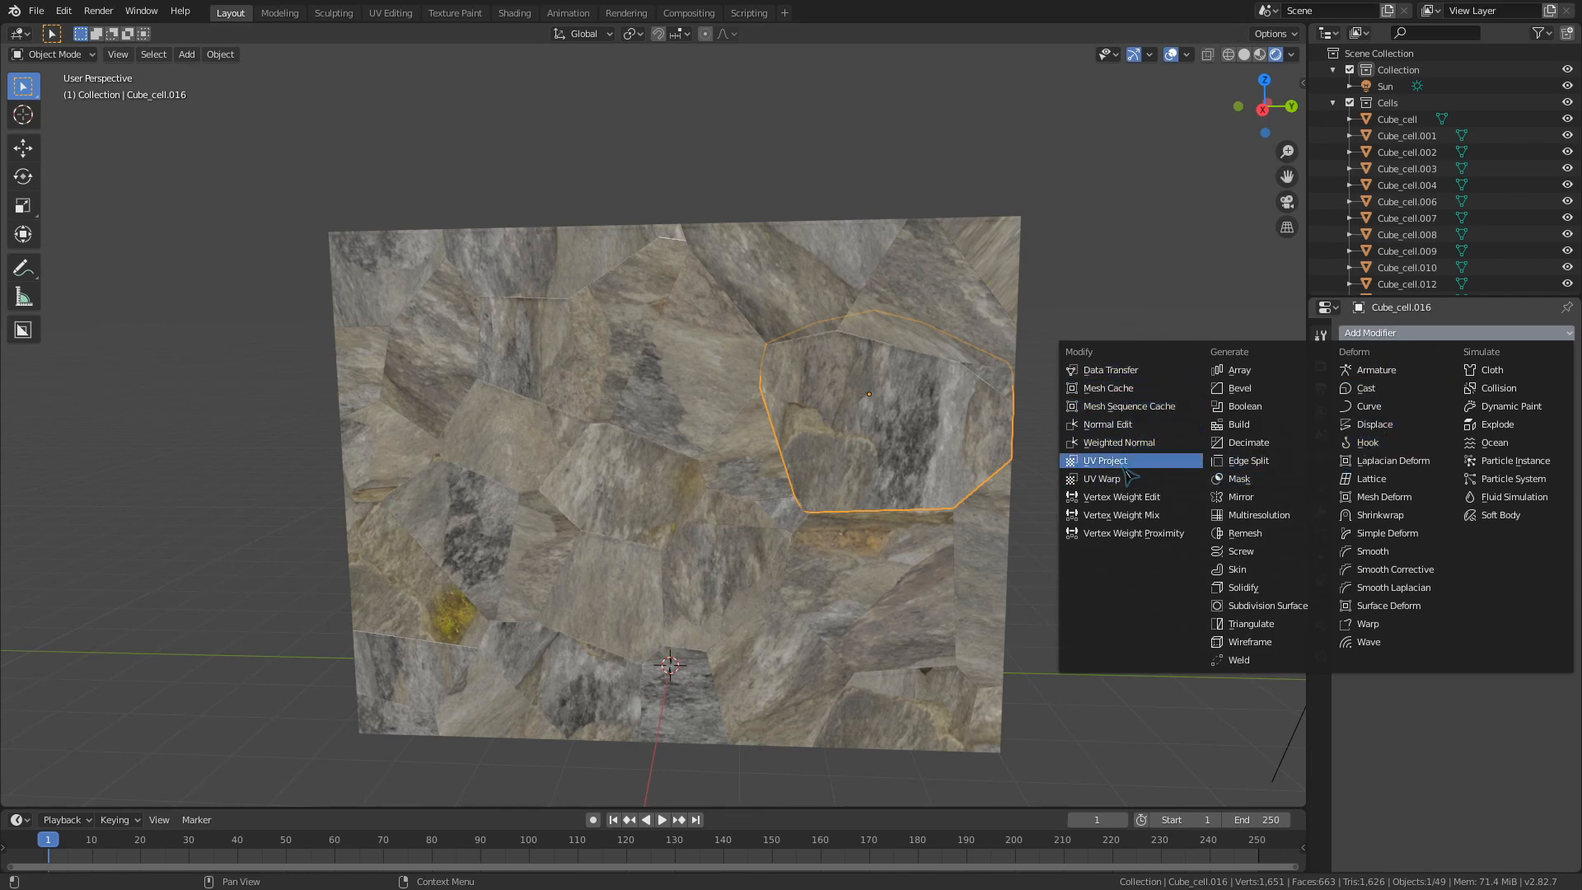
left_click(1104, 460)
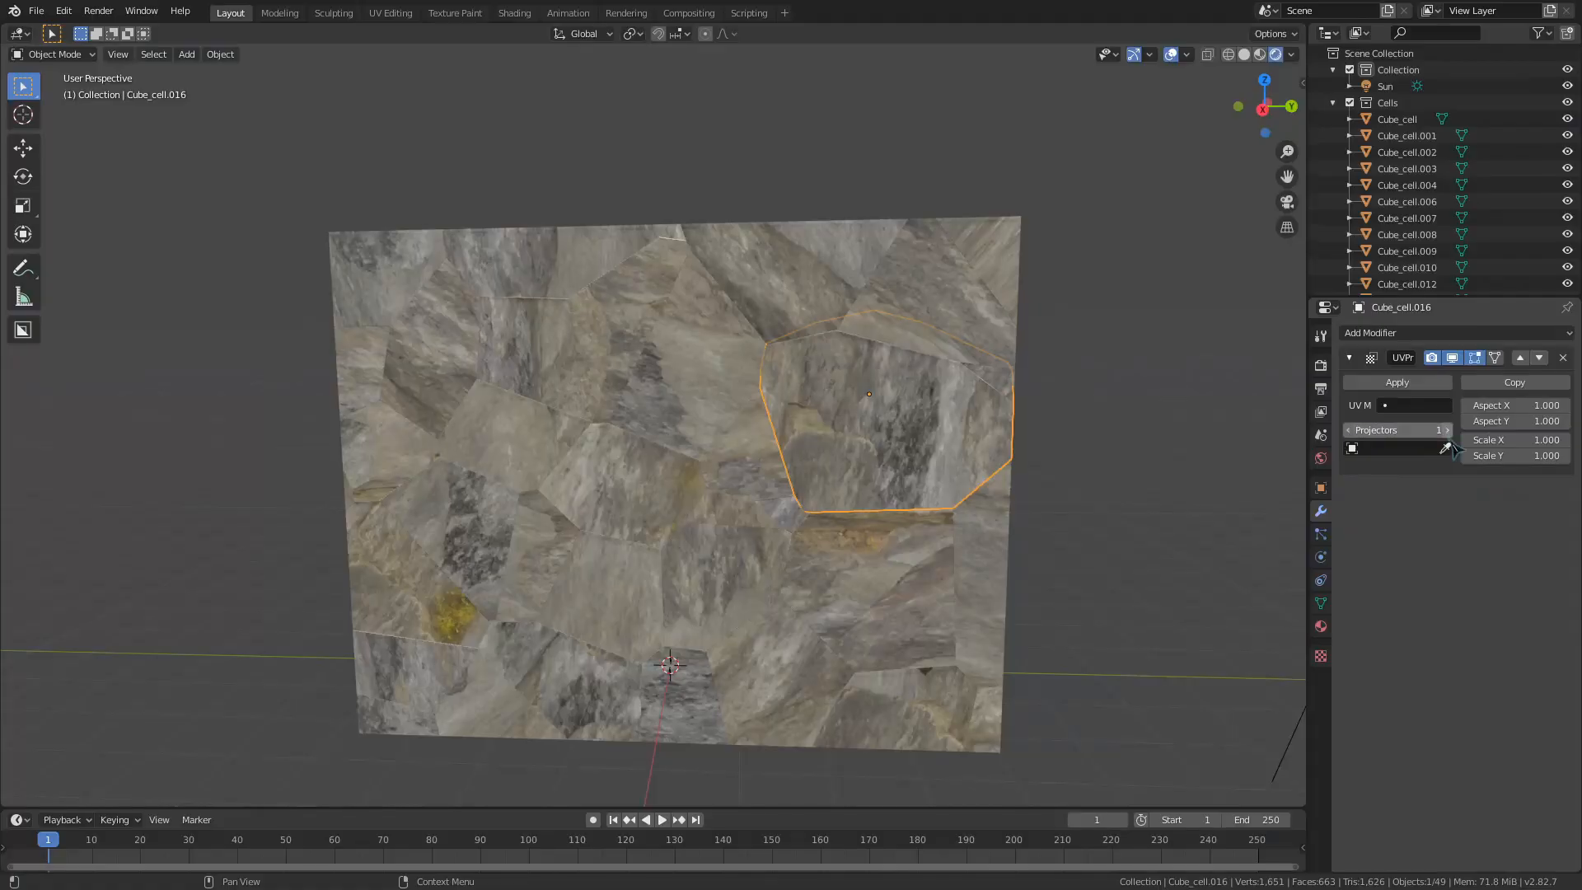
left_click(1445, 430)
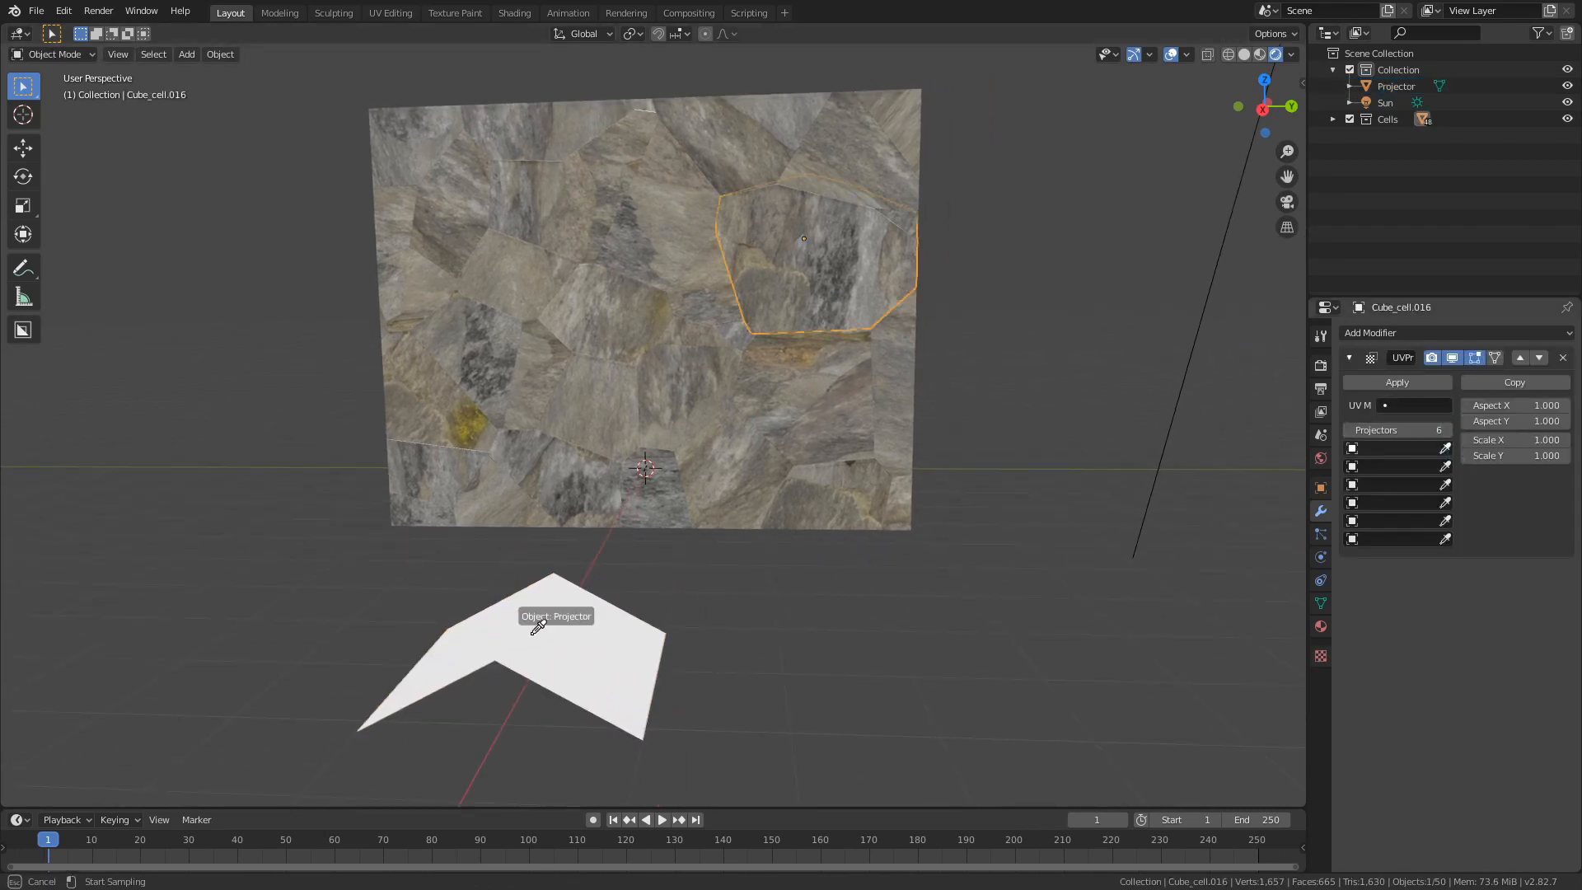
Step: Assign the Projector object to the first of six projector slots with the eyedropper
left_click(529, 675)
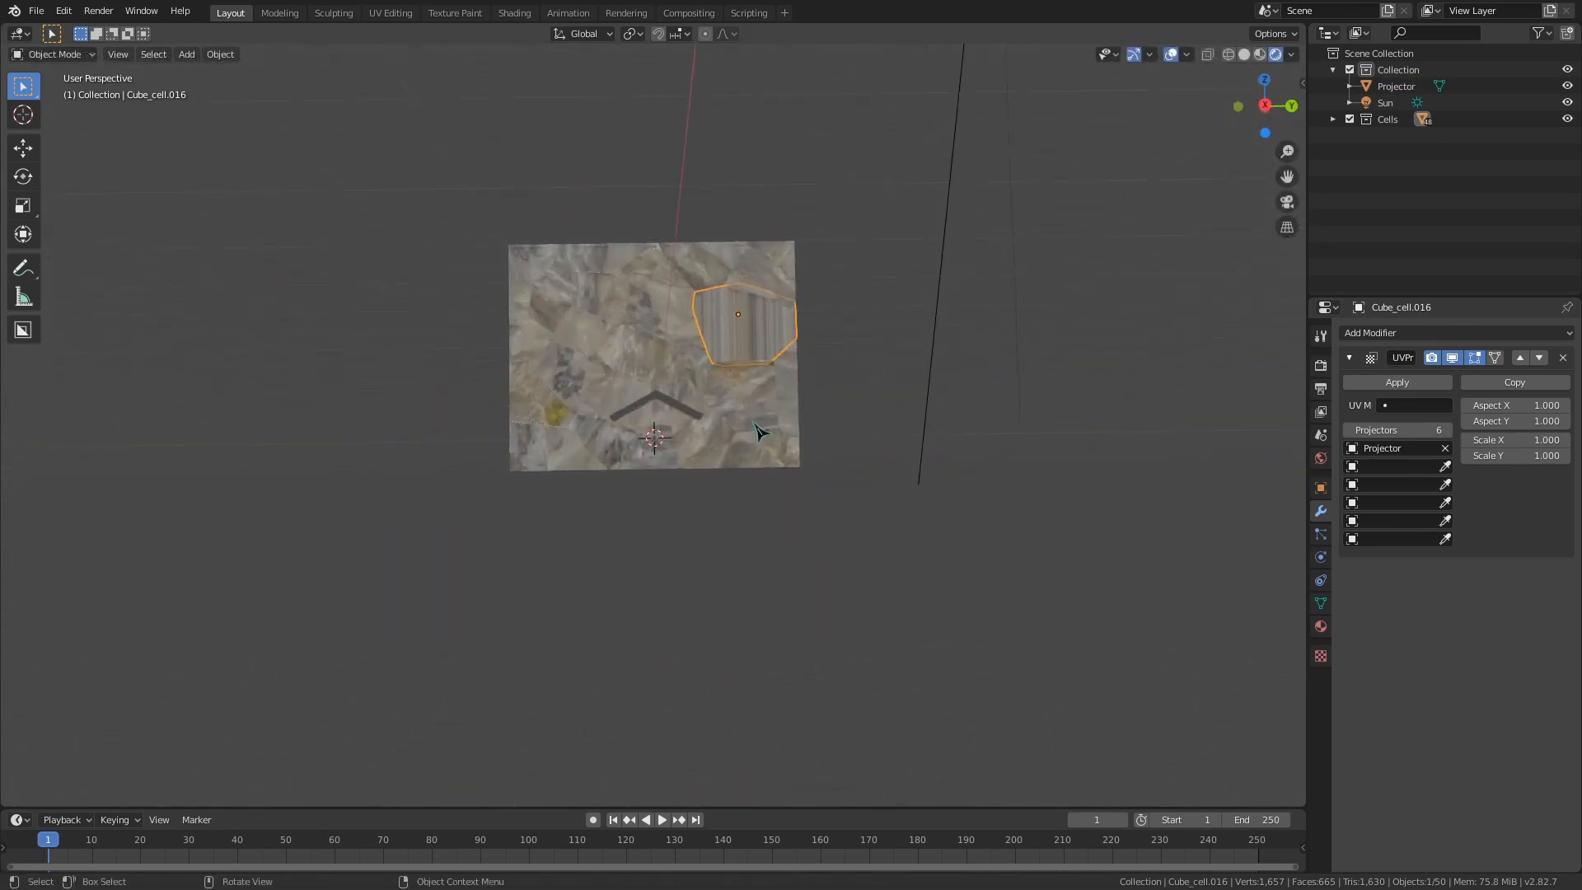
Step: Fill all six projector slots with duplicated Projector objects and select every wall cell
left_click(1395, 85)
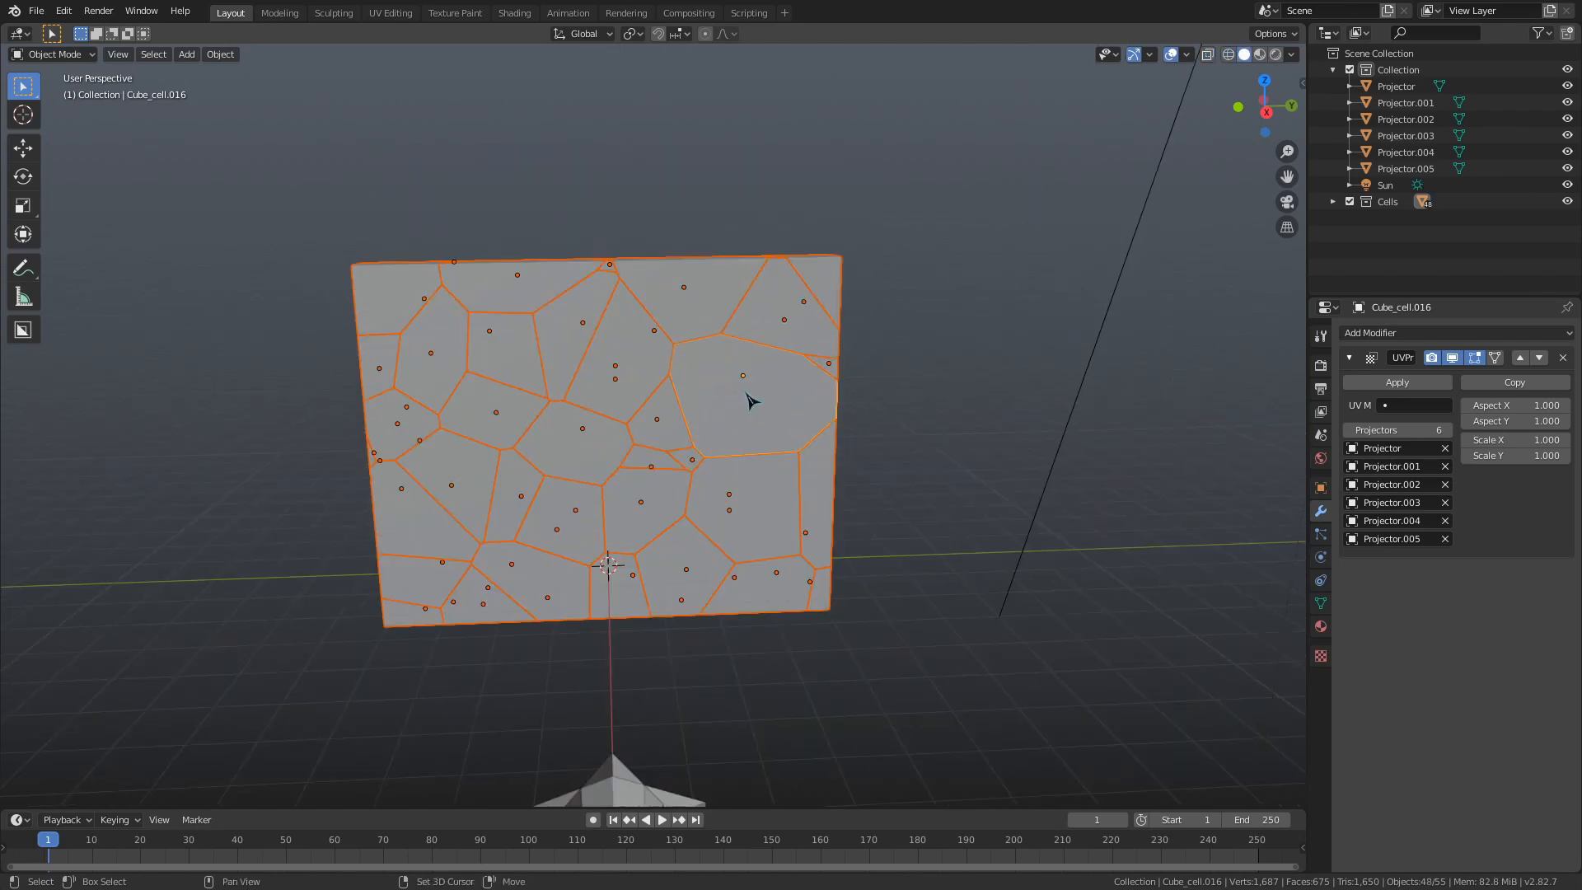
mouse_move(893, 500)
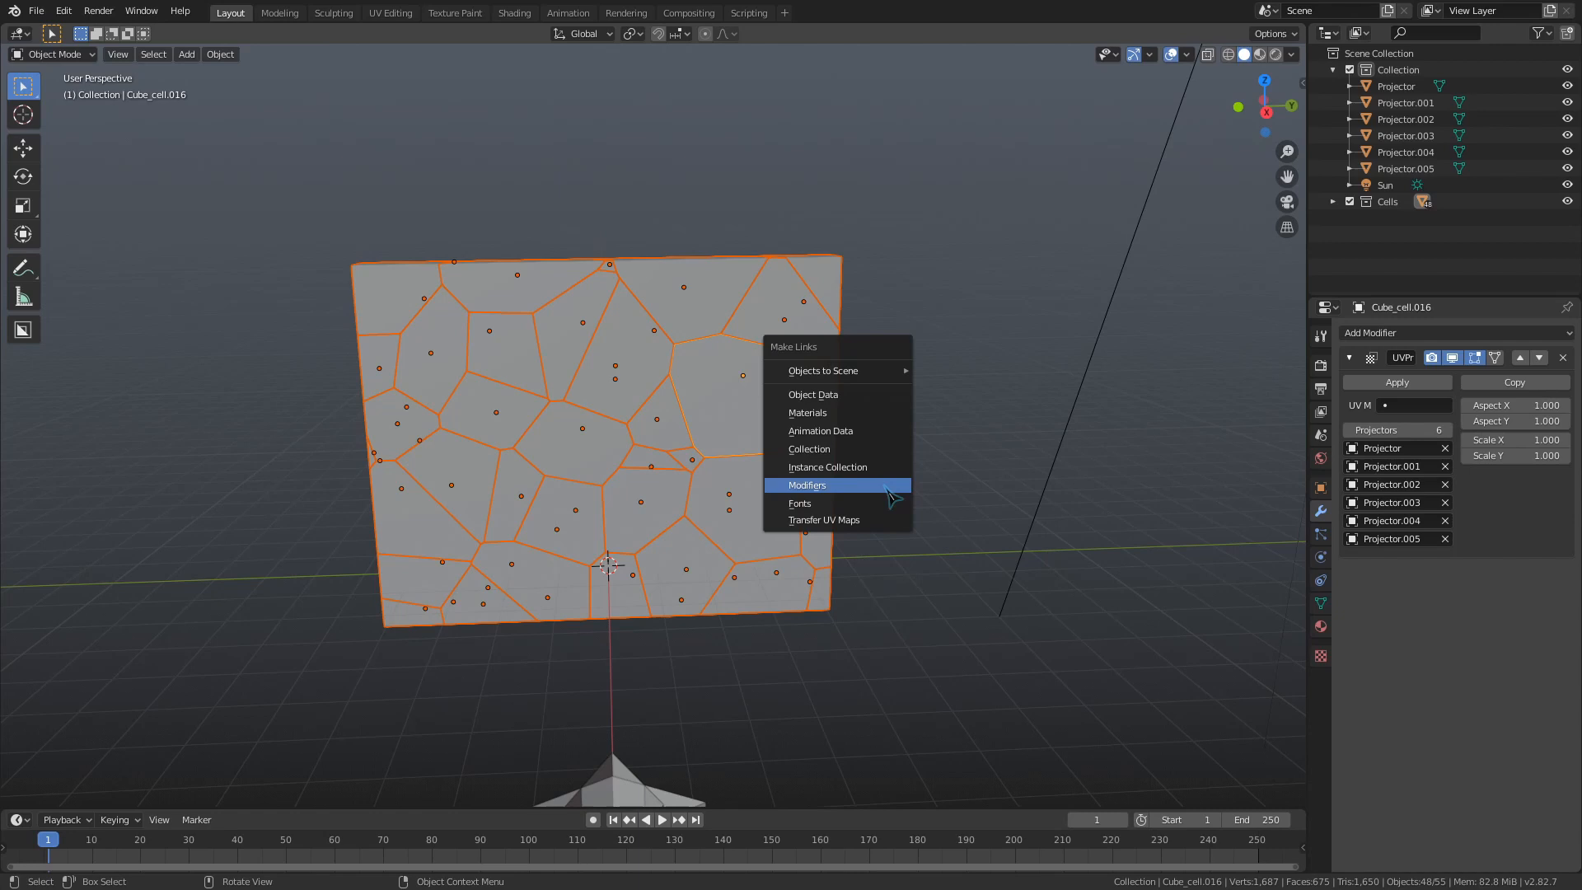
Step: Link the UV Project modifier to all selected wall pieces via Ctrl+L Modifiers and inspect the tiled rock texture
left_click(808, 484)
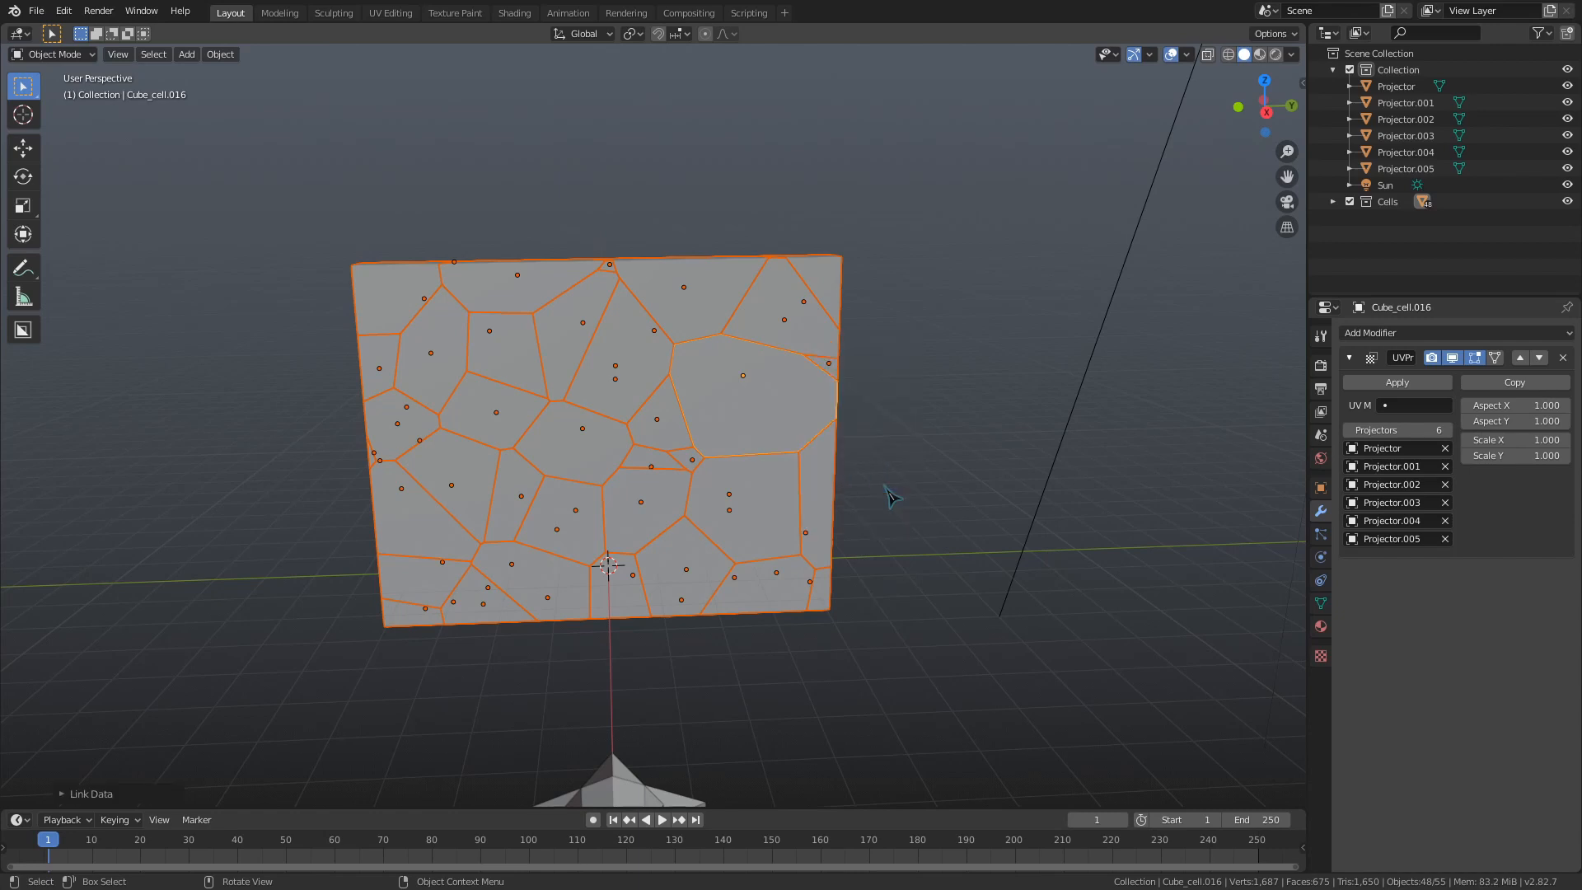
left_click(1243, 53)
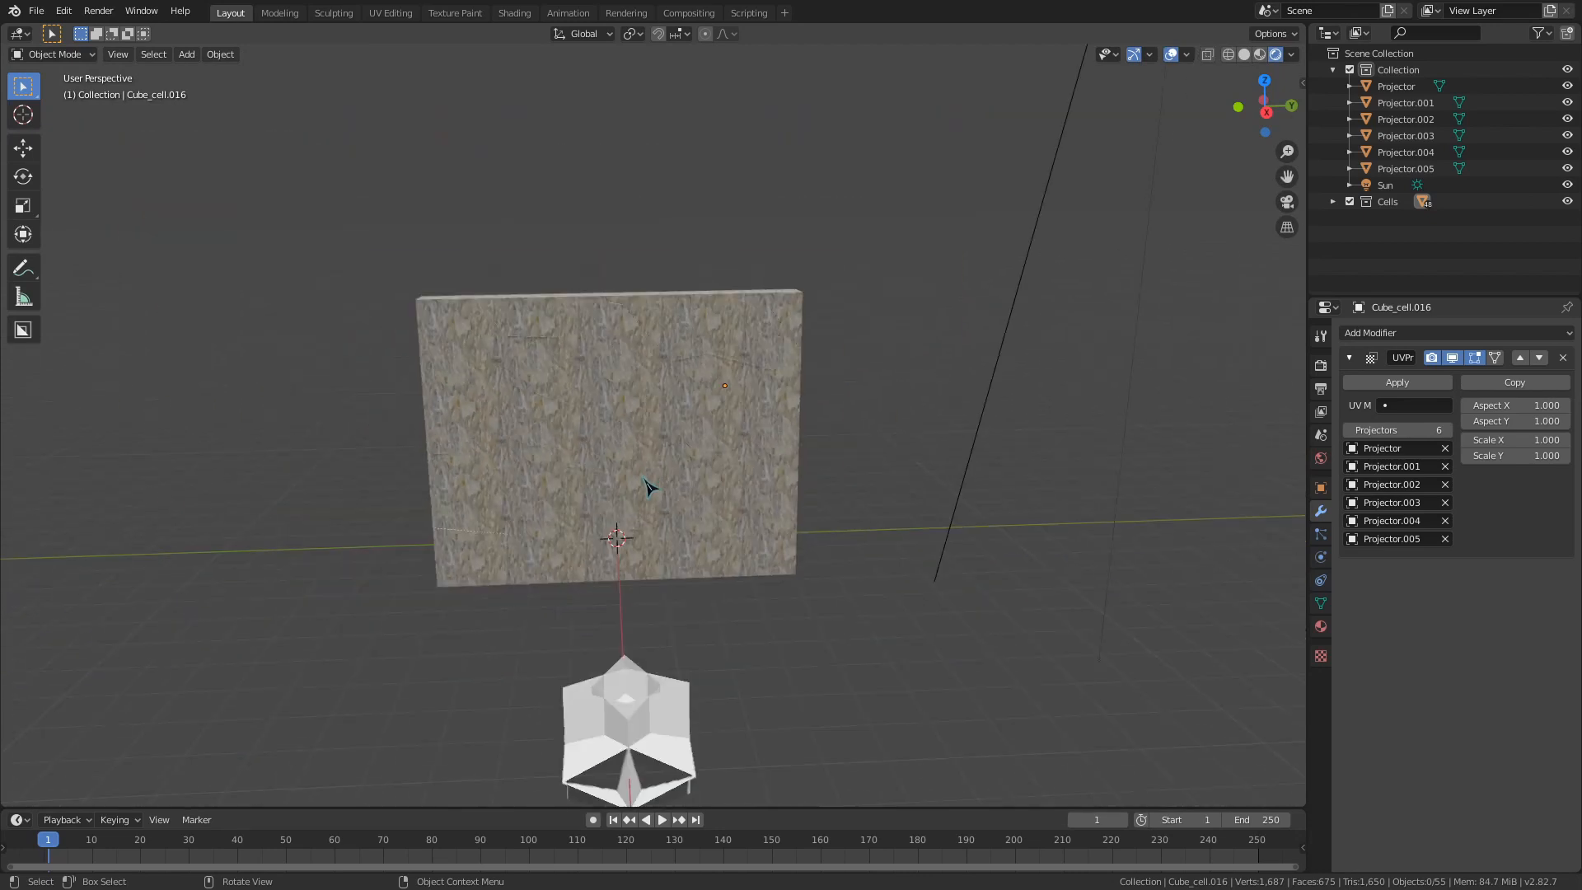
left_click_drag(646, 485, 827, 685)
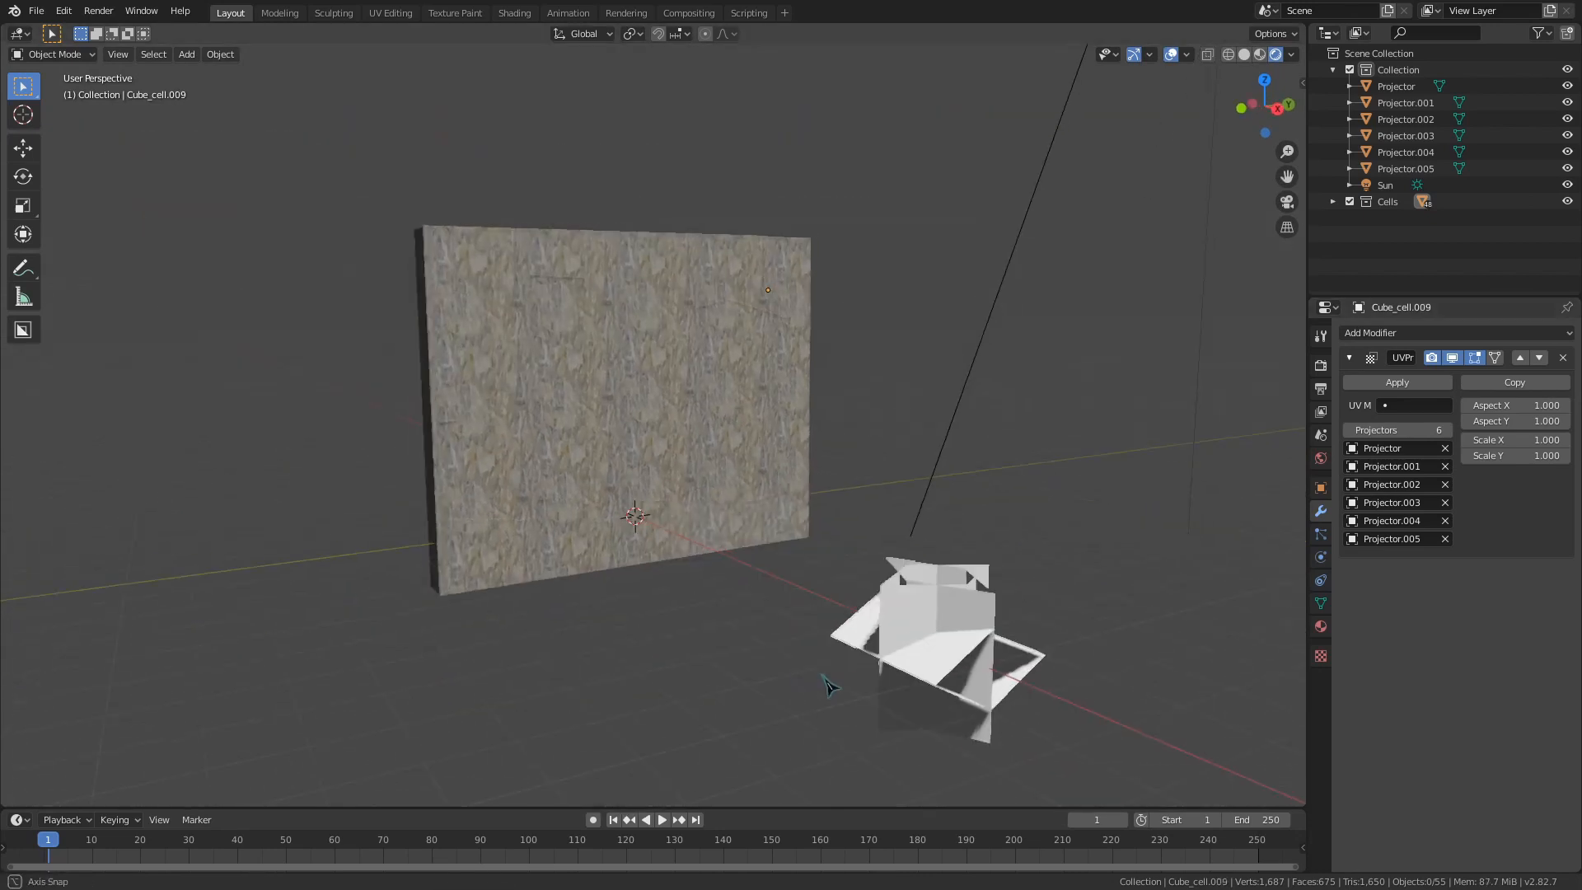